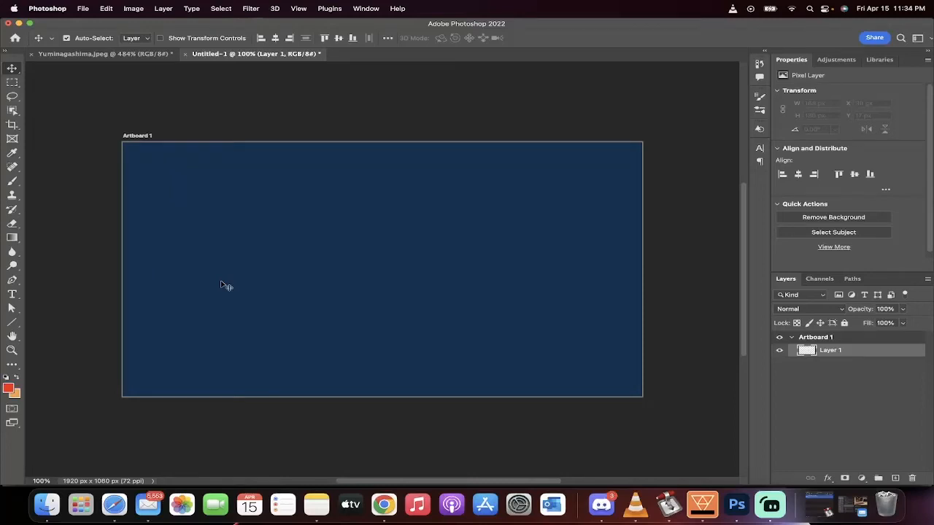
mouse_move(236, 292)
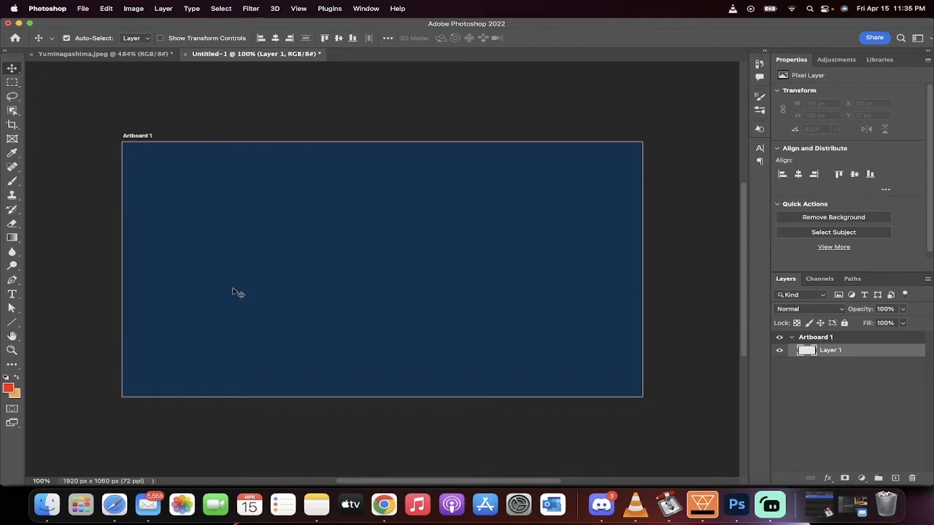
Open Finder's Pictures folder and select the white smoke JPEG.
click(46, 504)
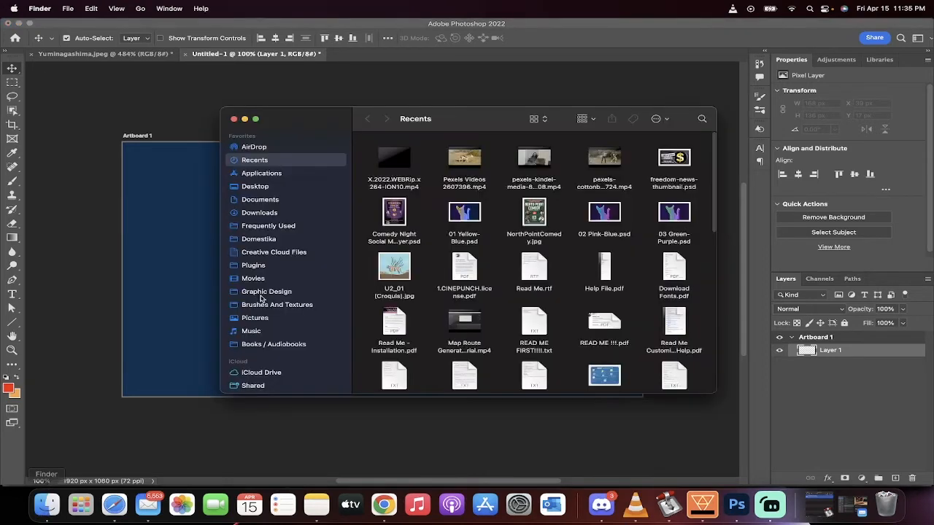
click(255, 317)
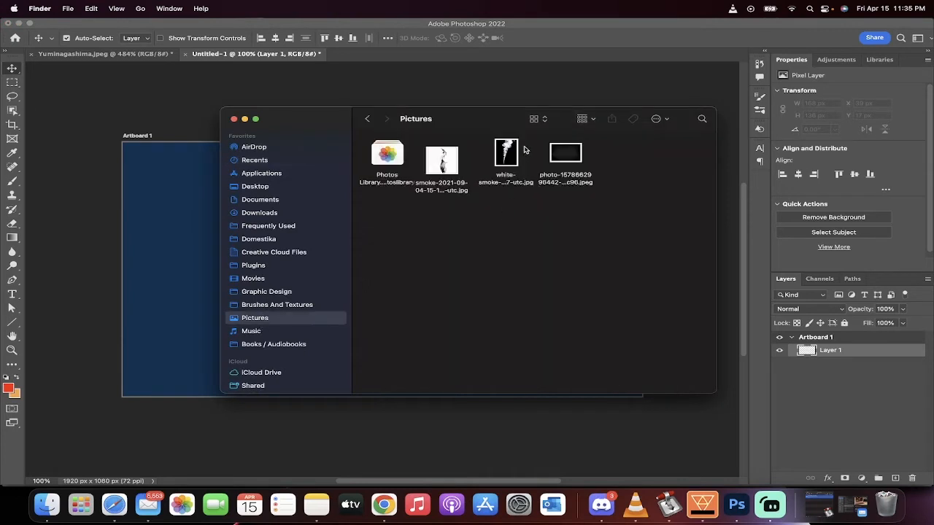
click(506, 152)
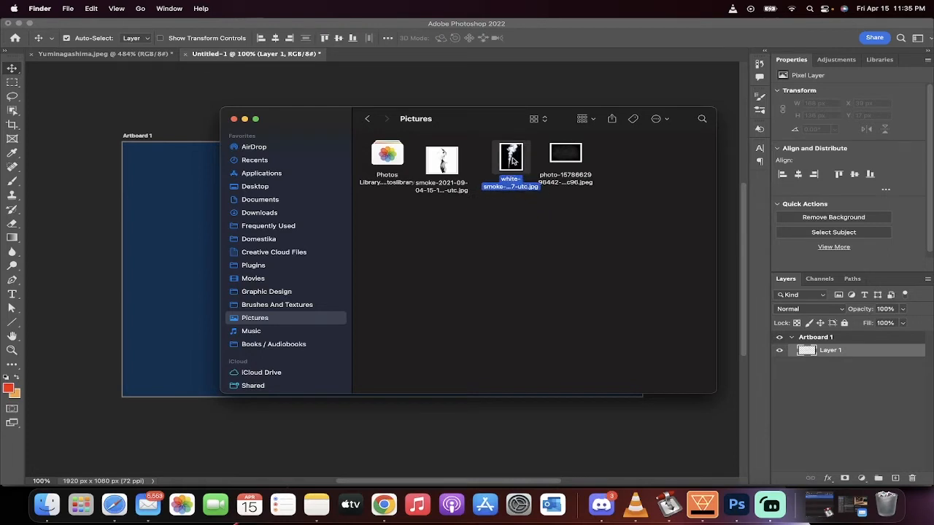
Drag the white smoke photo onto the middle of the dark blue artboard and commit the placement.
drag(511, 154, 359, 248)
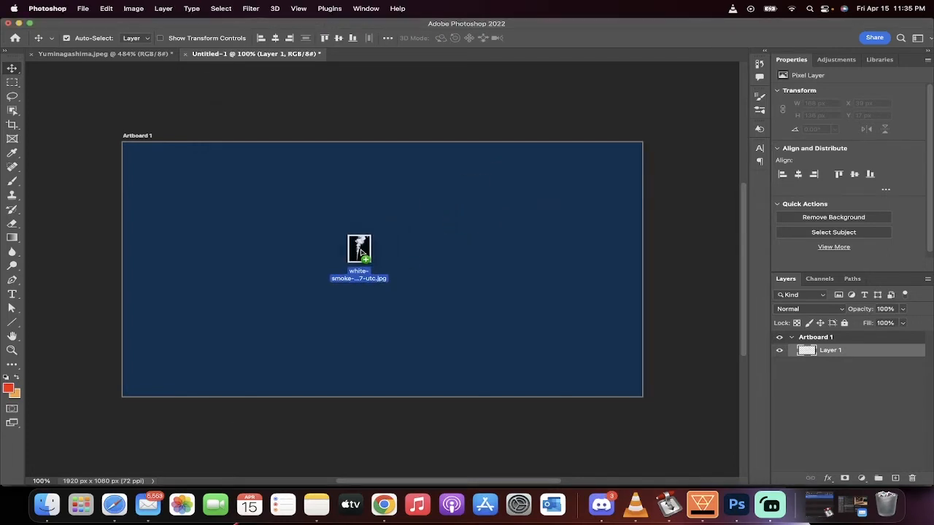
click(358, 248)
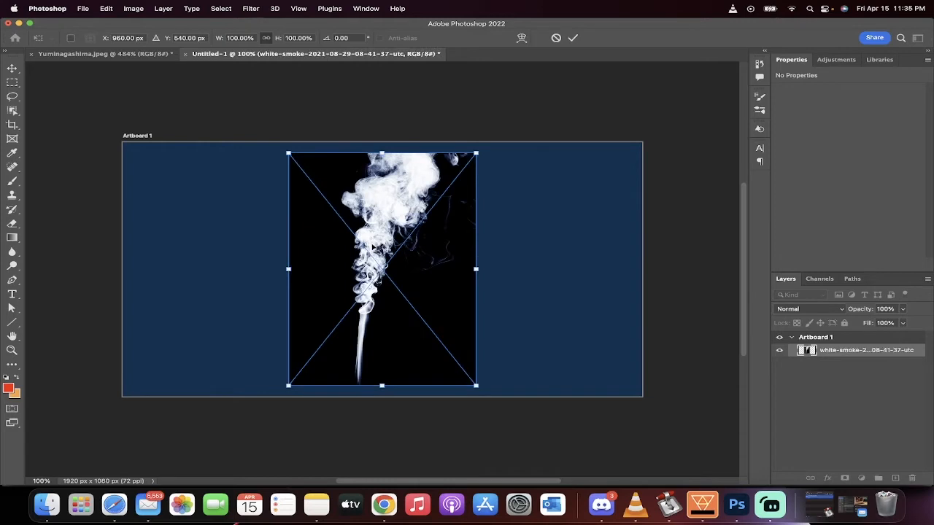
mouse_move(403, 237)
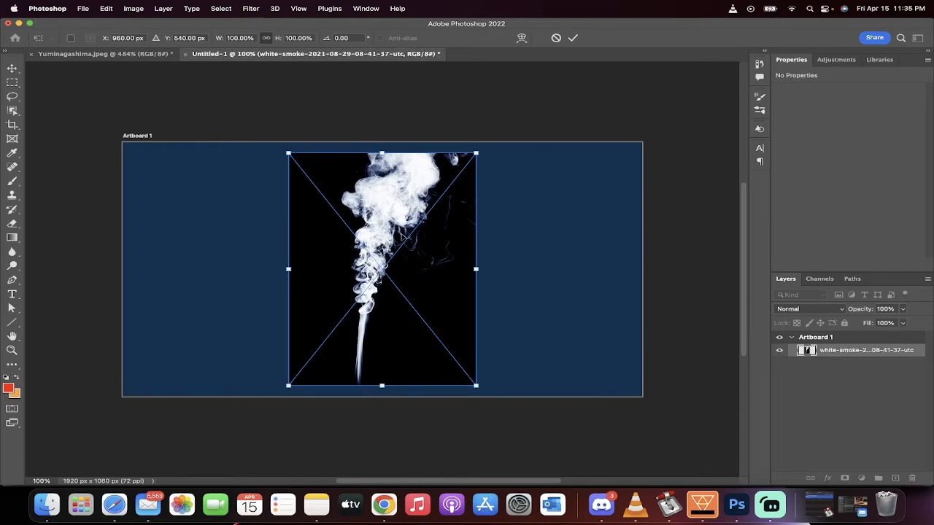
mouse_move(848, 372)
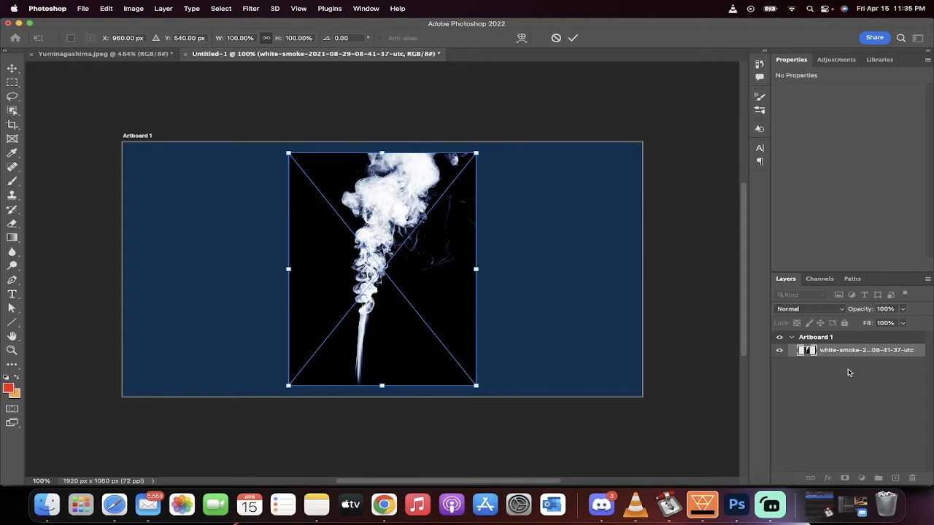
mouse_move(377, 185)
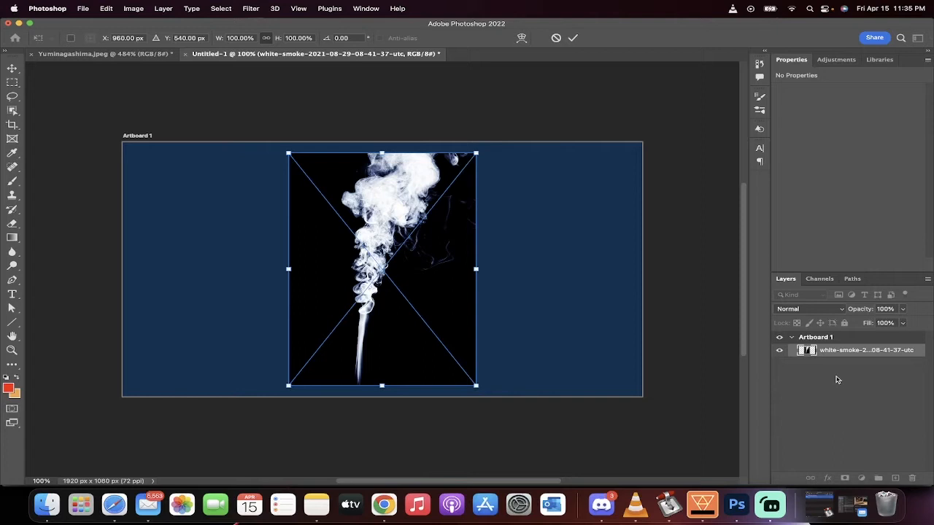
mouse_move(592, 255)
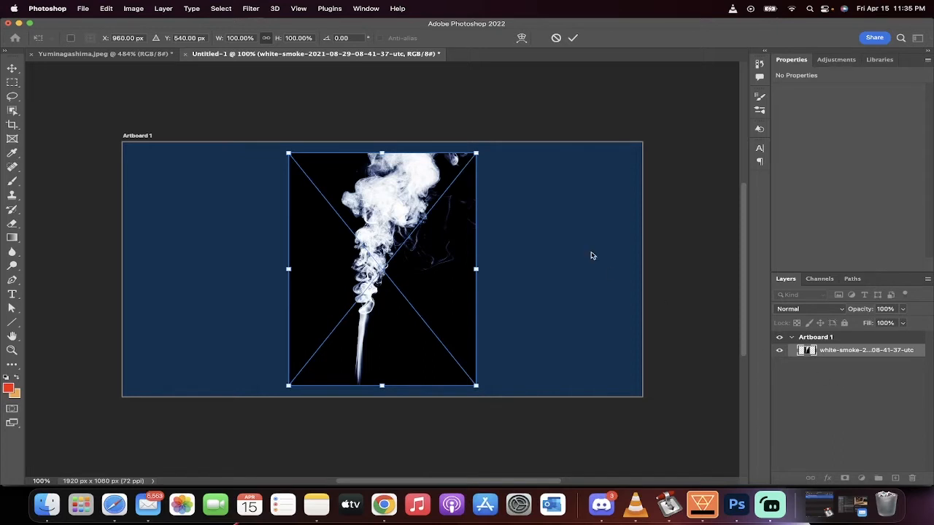
click(573, 38)
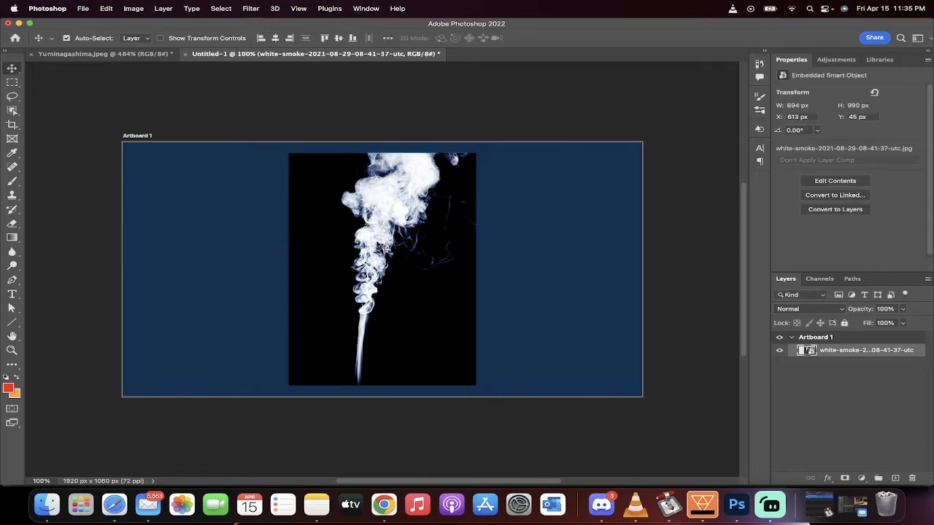
mouse_move(386, 240)
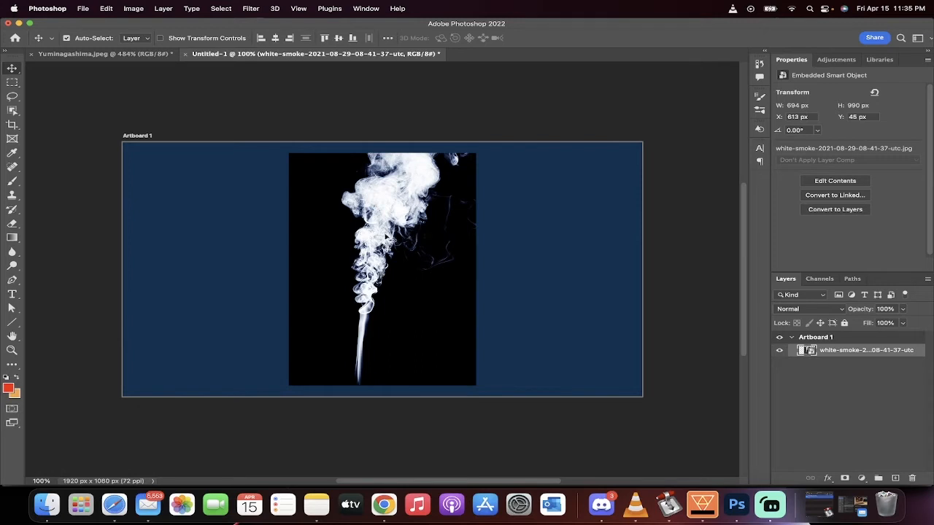
mouse_move(427, 262)
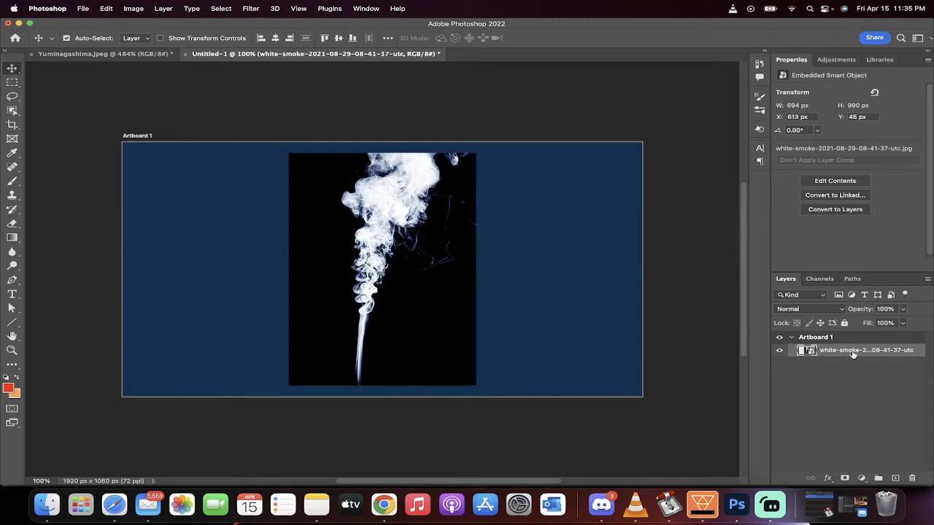
mouse_move(817, 314)
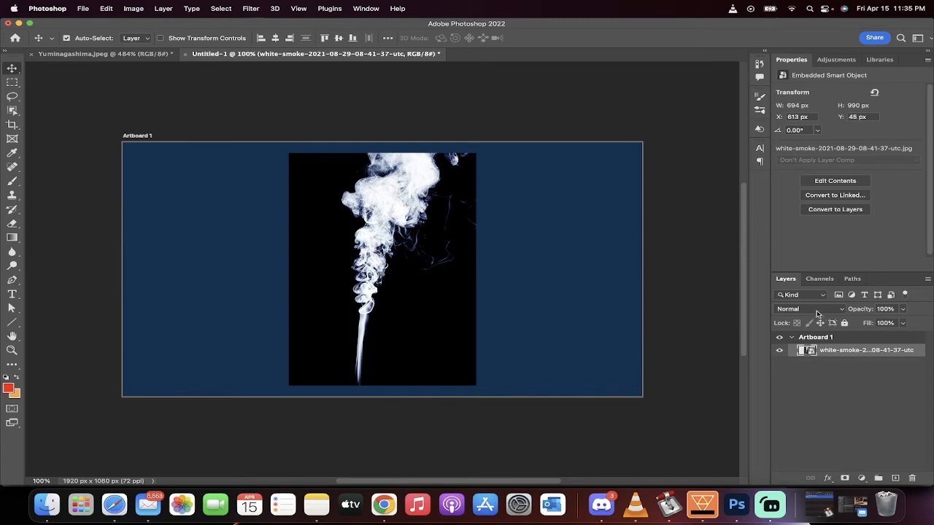
mouse_move(795, 308)
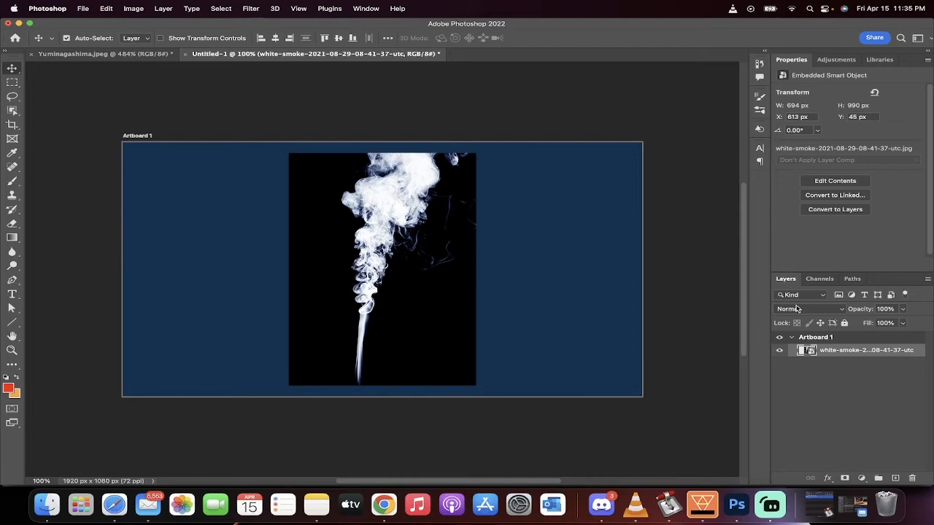
click(810, 308)
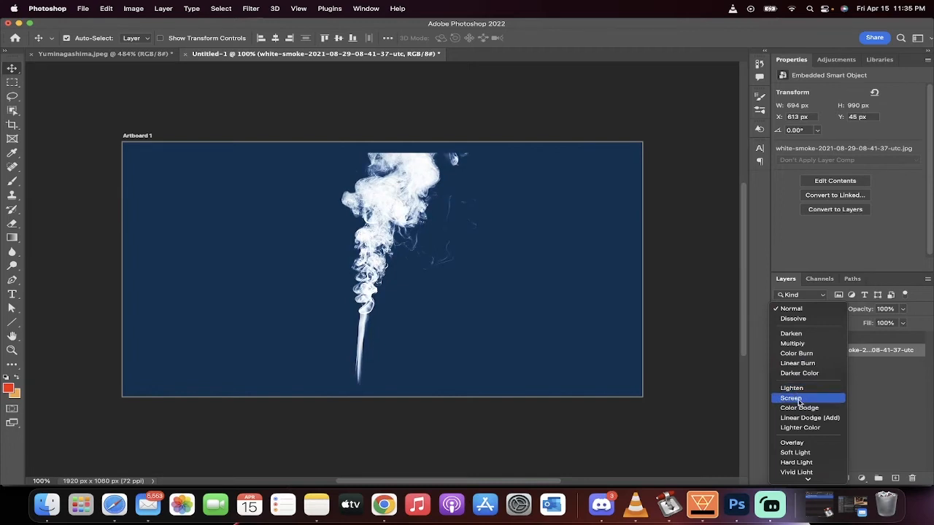
mouse_move(792, 387)
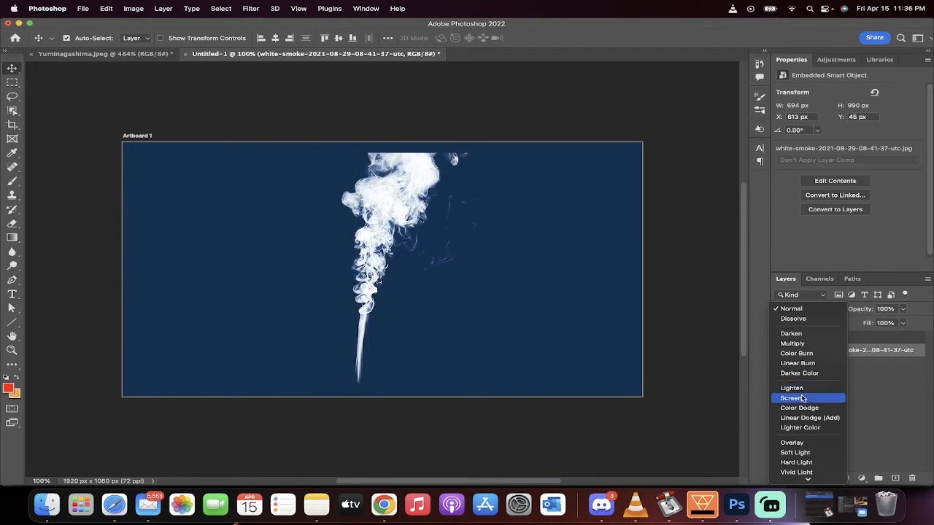
Set the smoke layer's blend mode to Screen.
click(798, 398)
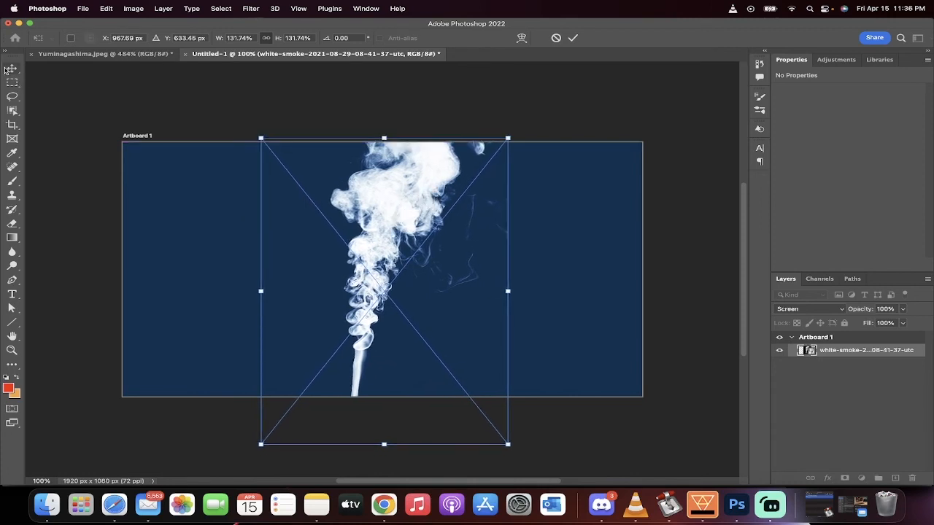
Commit the smoke layer's enlargement to about 132%.
click(572, 37)
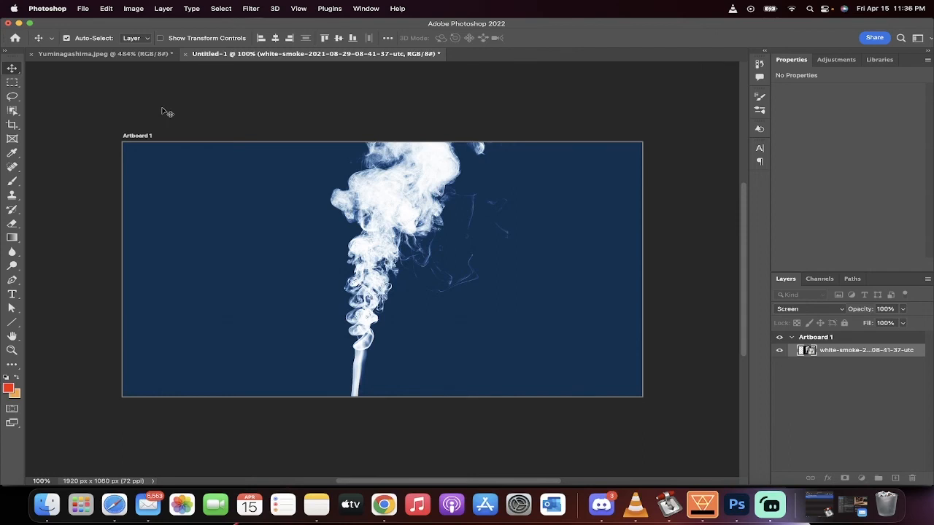
mouse_move(445, 363)
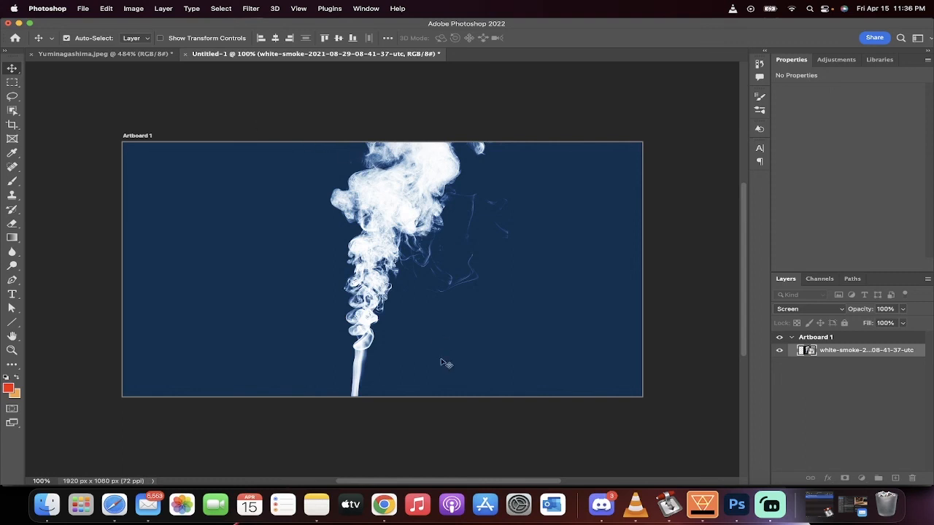
mouse_move(738, 504)
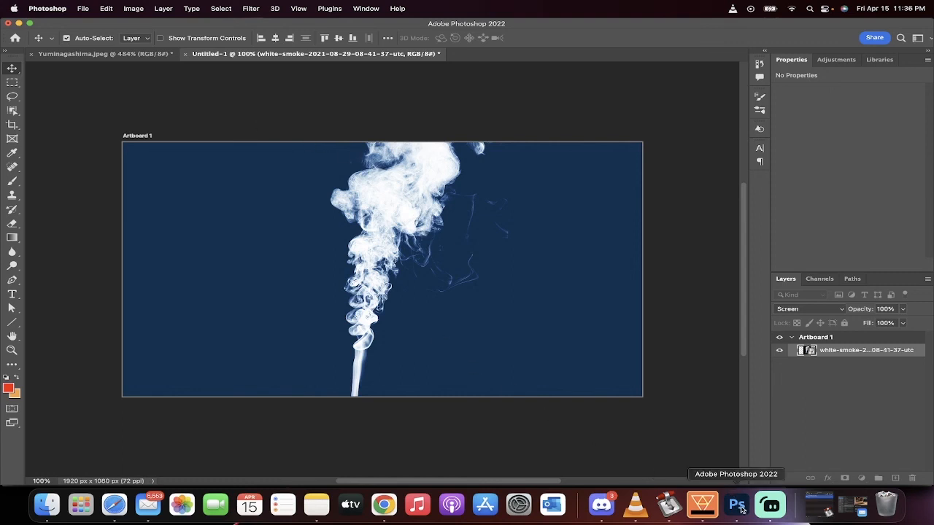